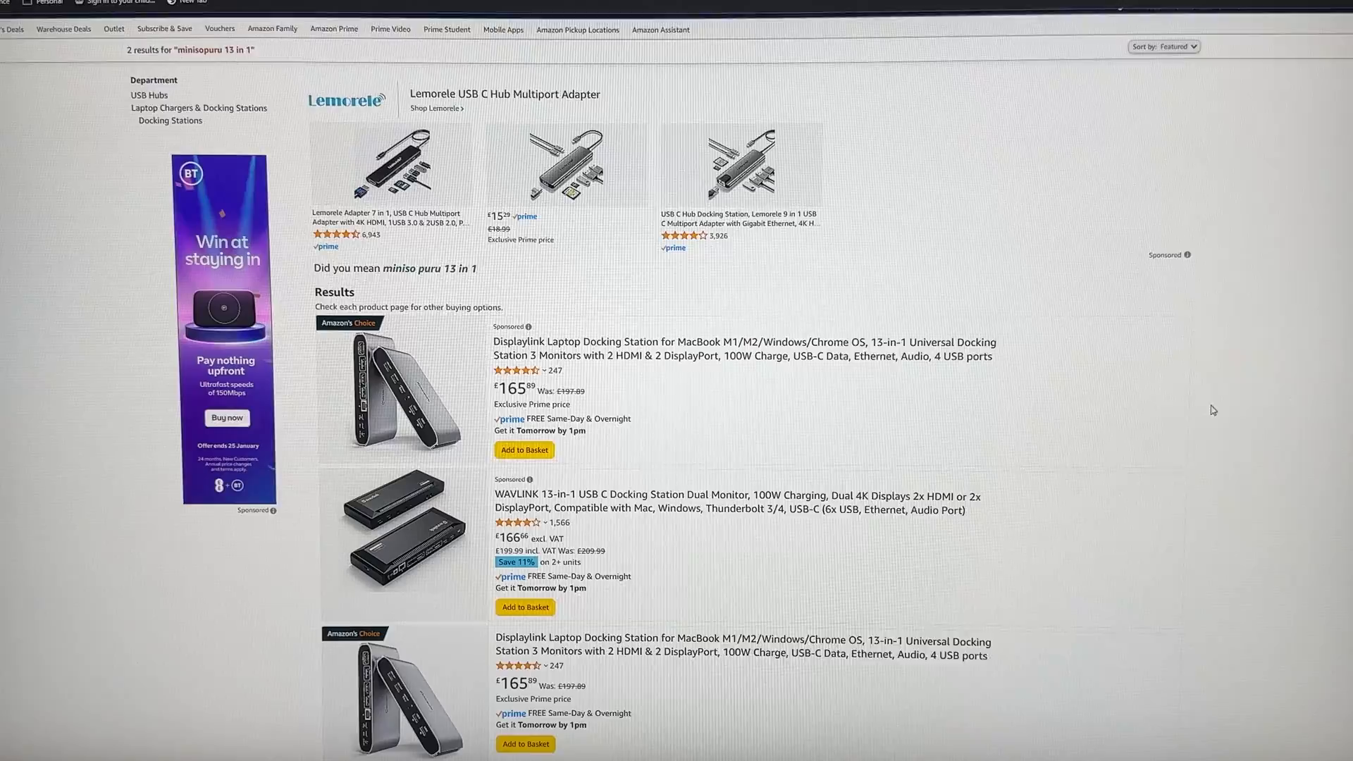
- Locate the Displaylink 13-in-1 docking station at £165.89 in the results and open its product page
scroll(down, 3)
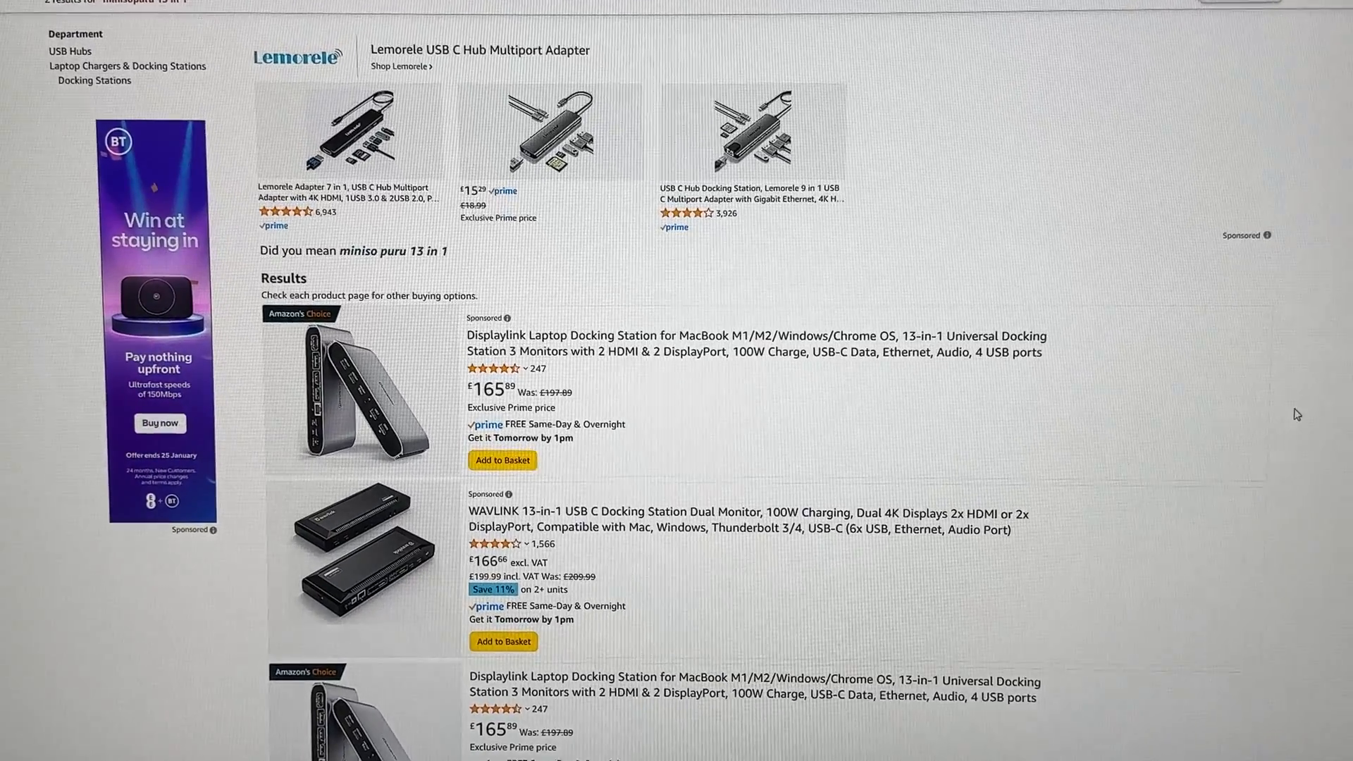
scroll(down, 3)
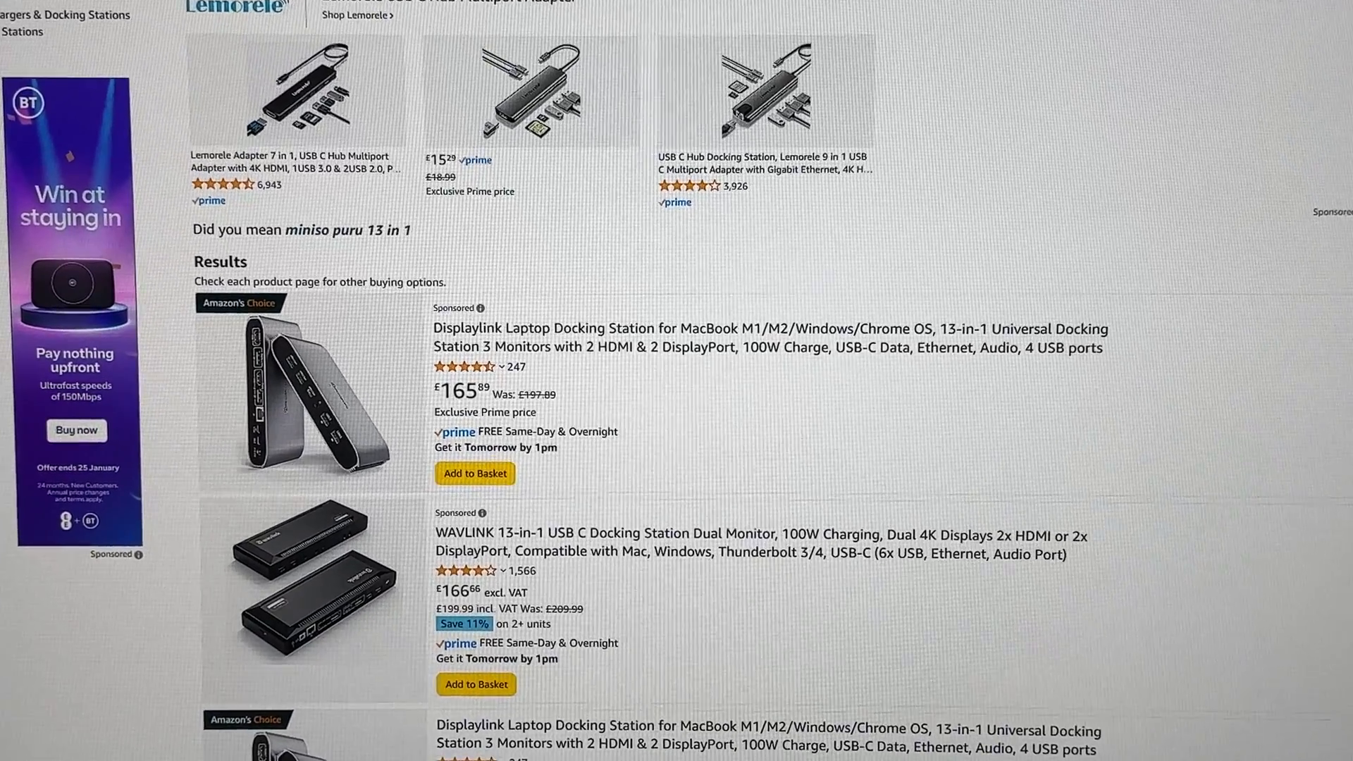
scroll(down, 3)
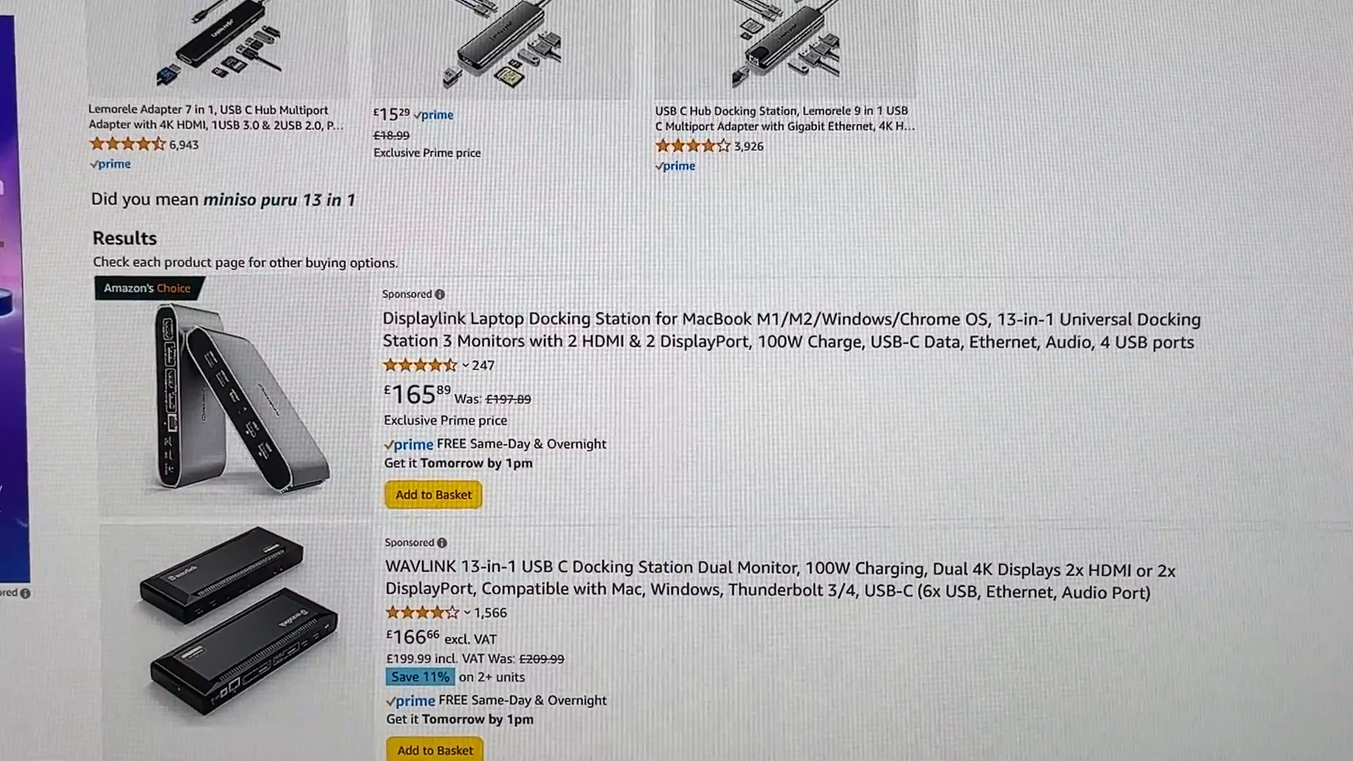
scroll(down, 3)
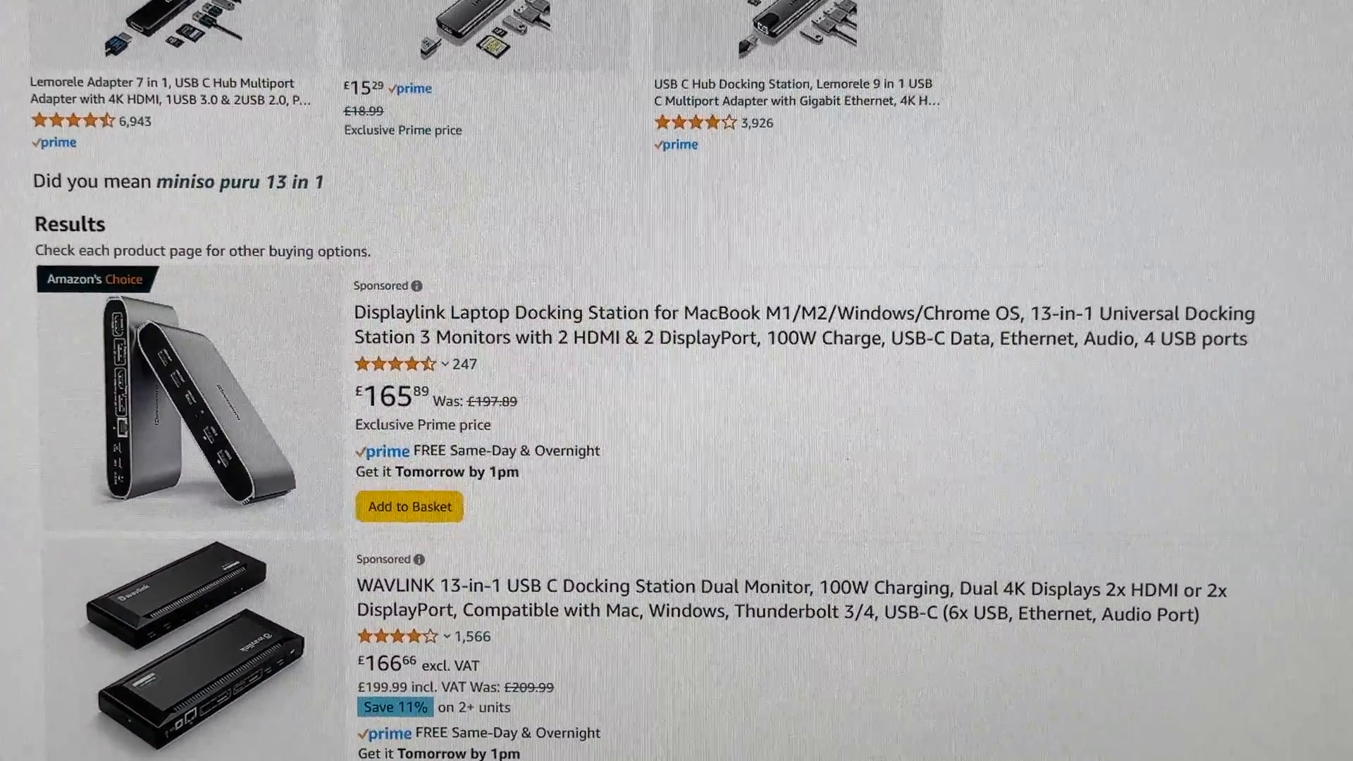
click(801, 326)
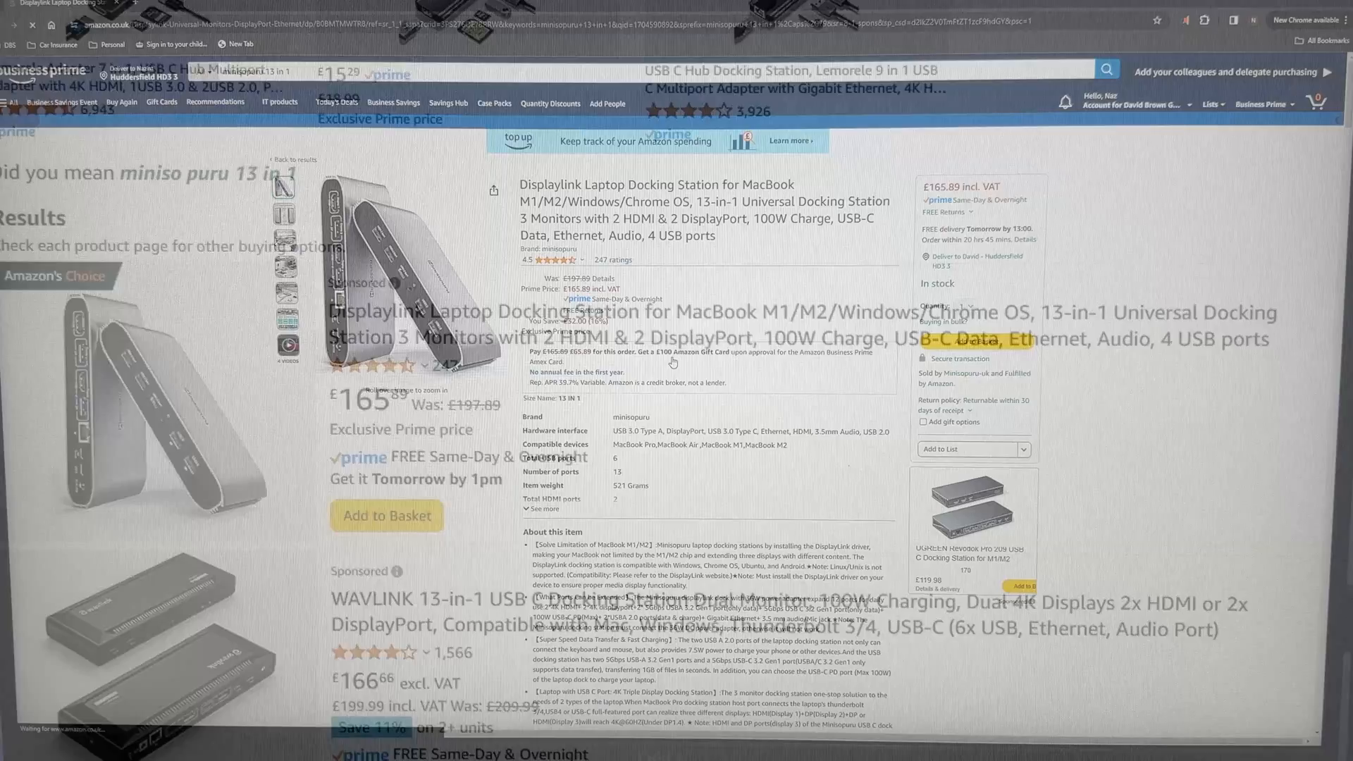